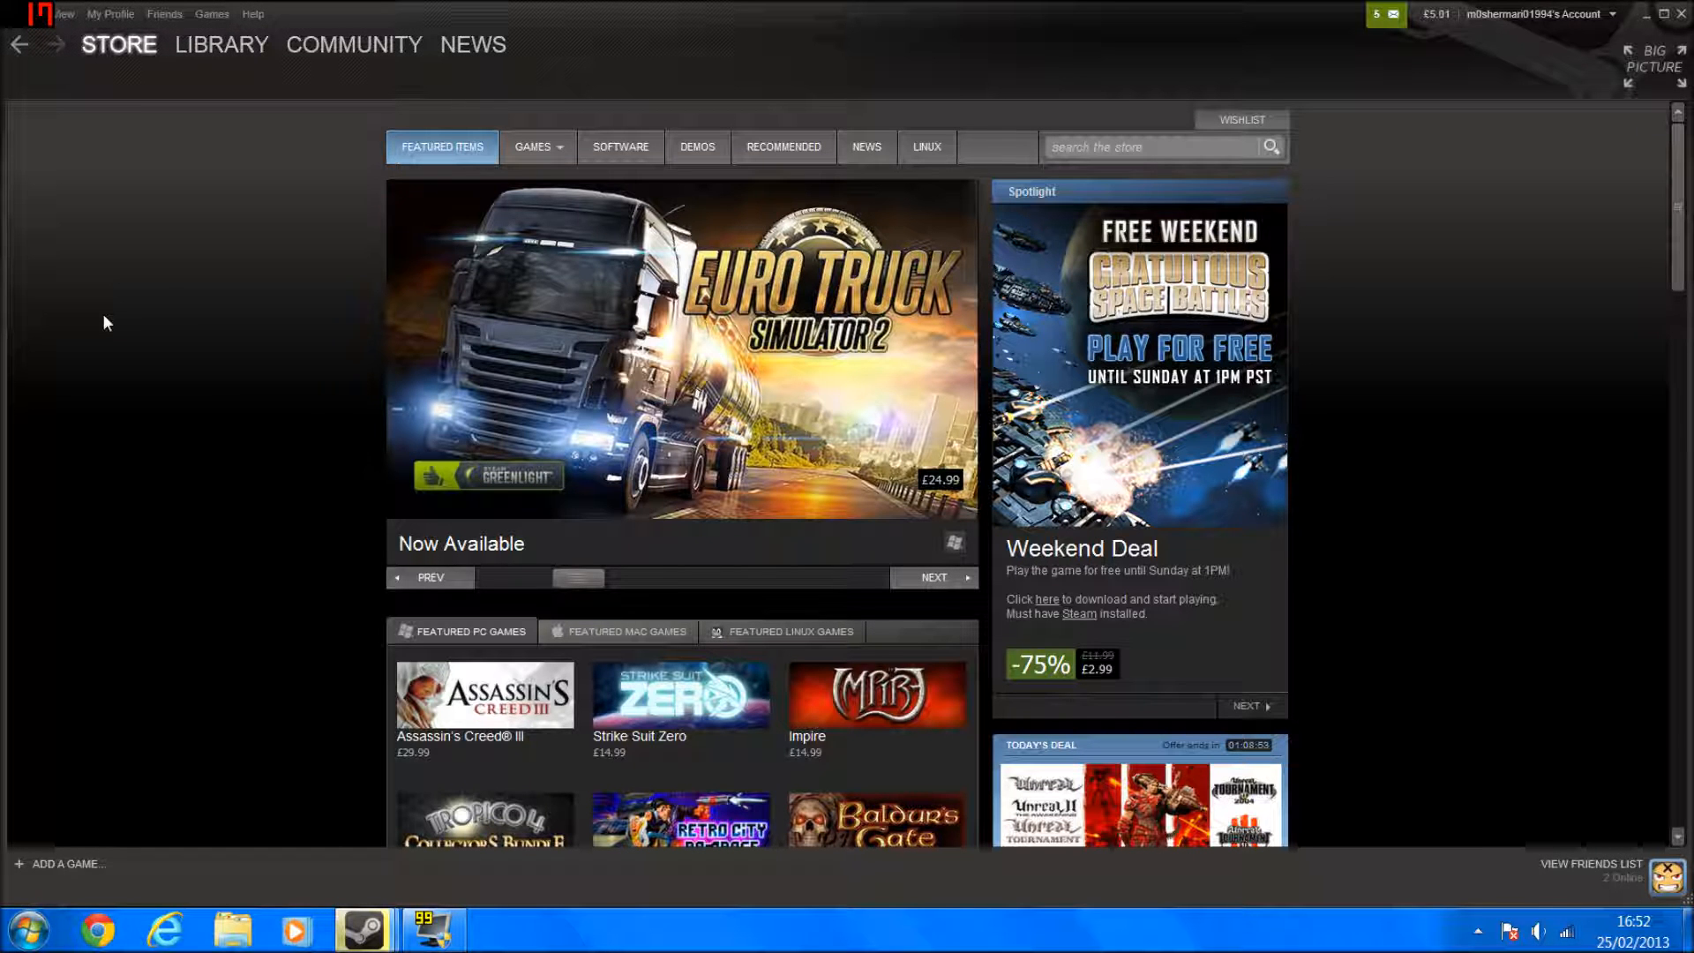
Search the Steam store for 'garrys mod' and open the Garry's Mod result
left_click(932, 577)
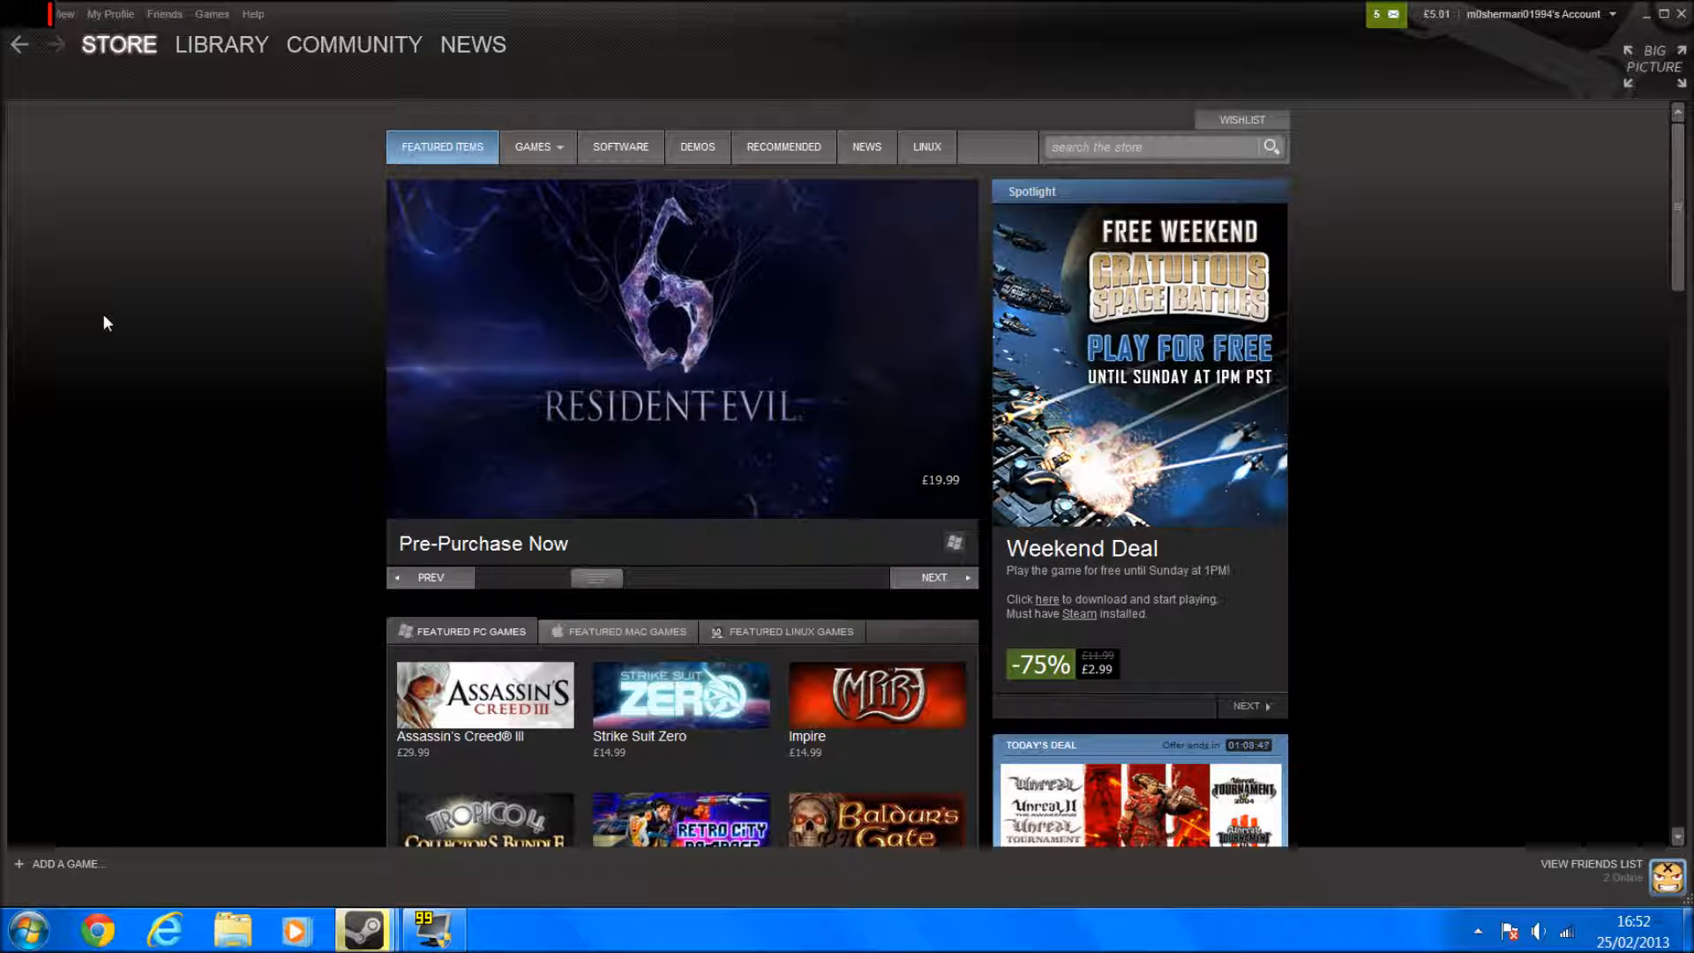
left_click(932, 577)
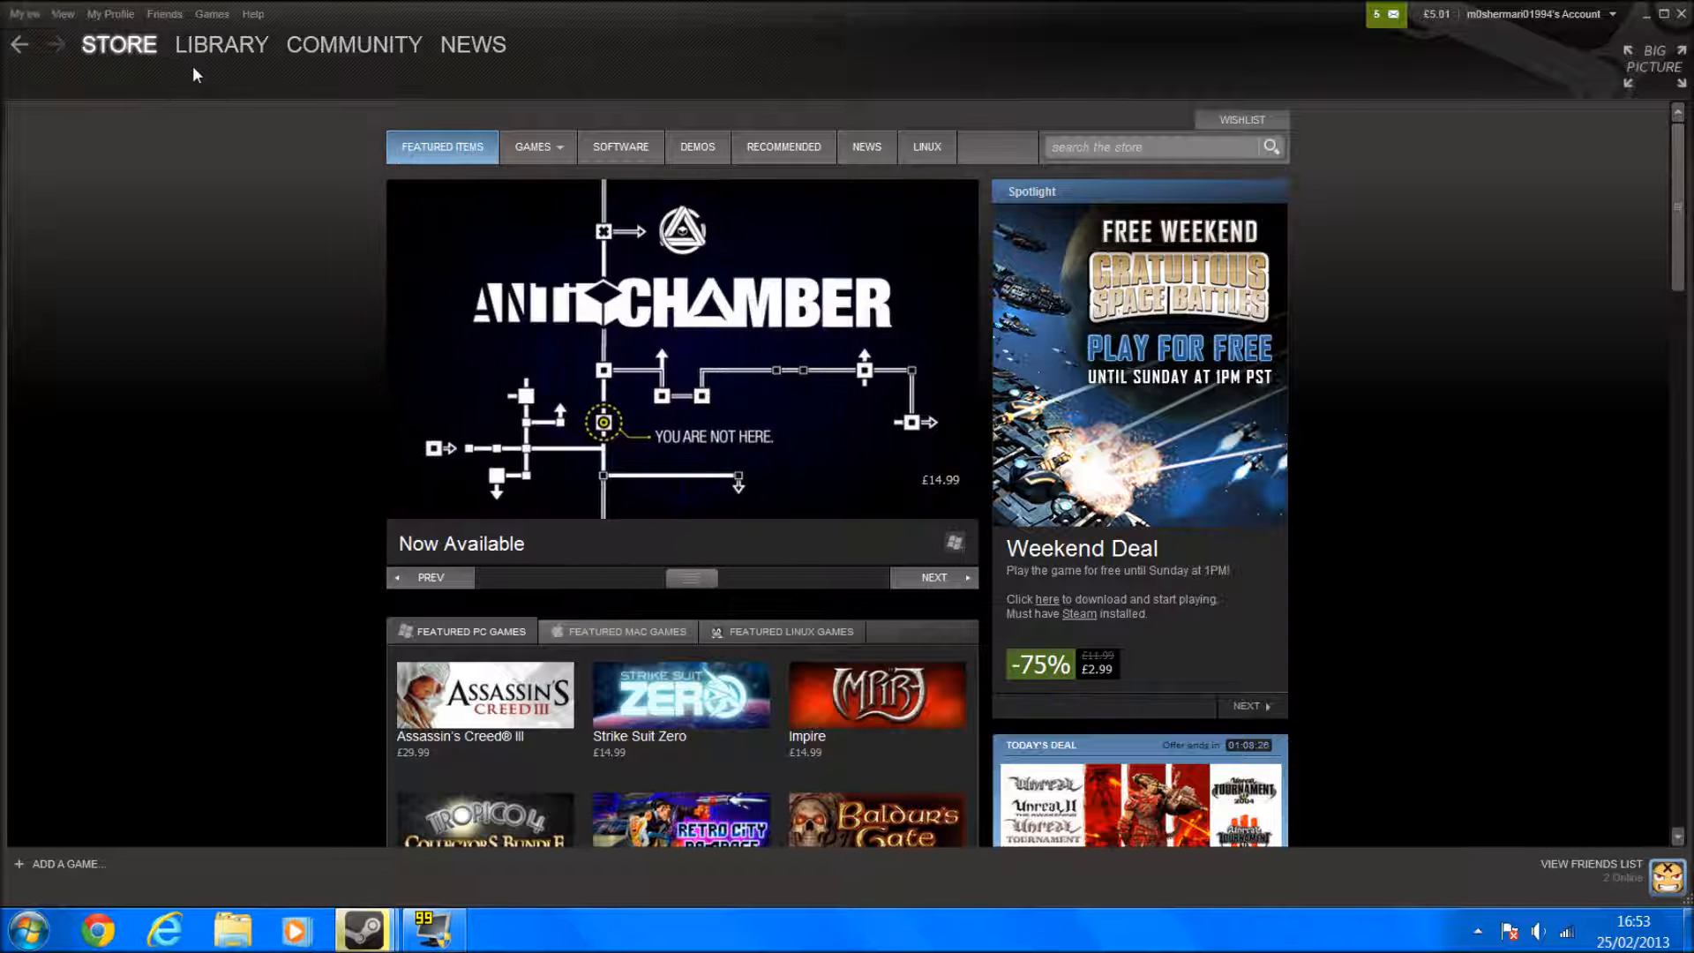
mouse_move(1174, 169)
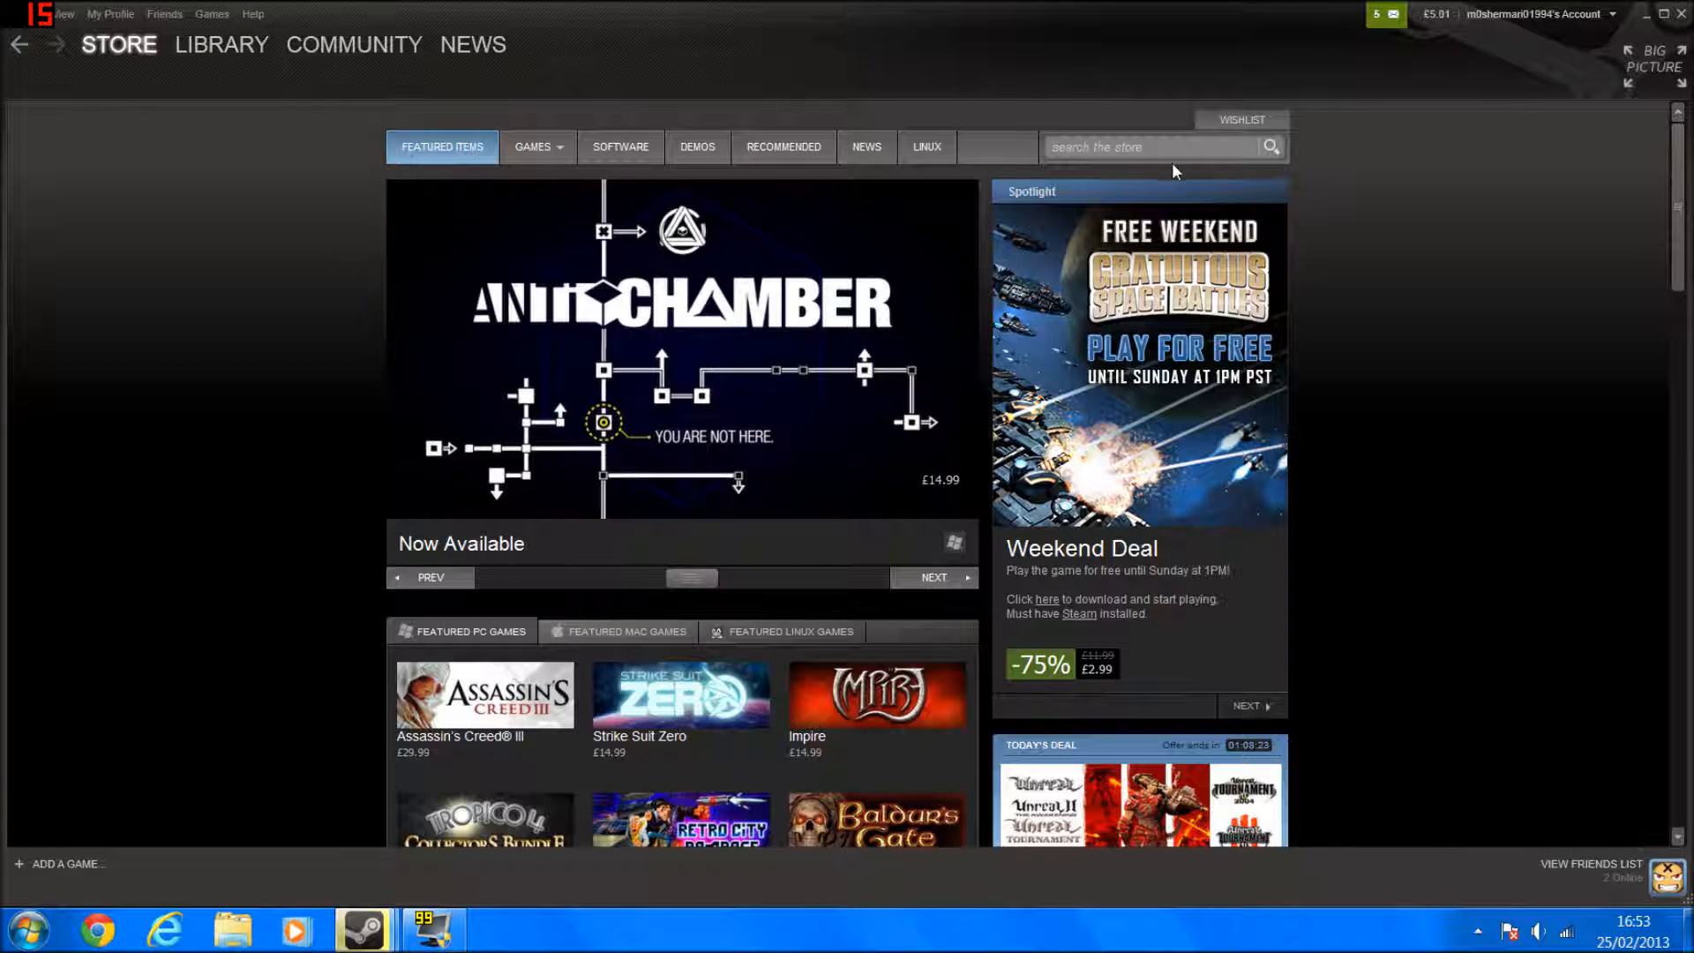
left_click(1145, 146)
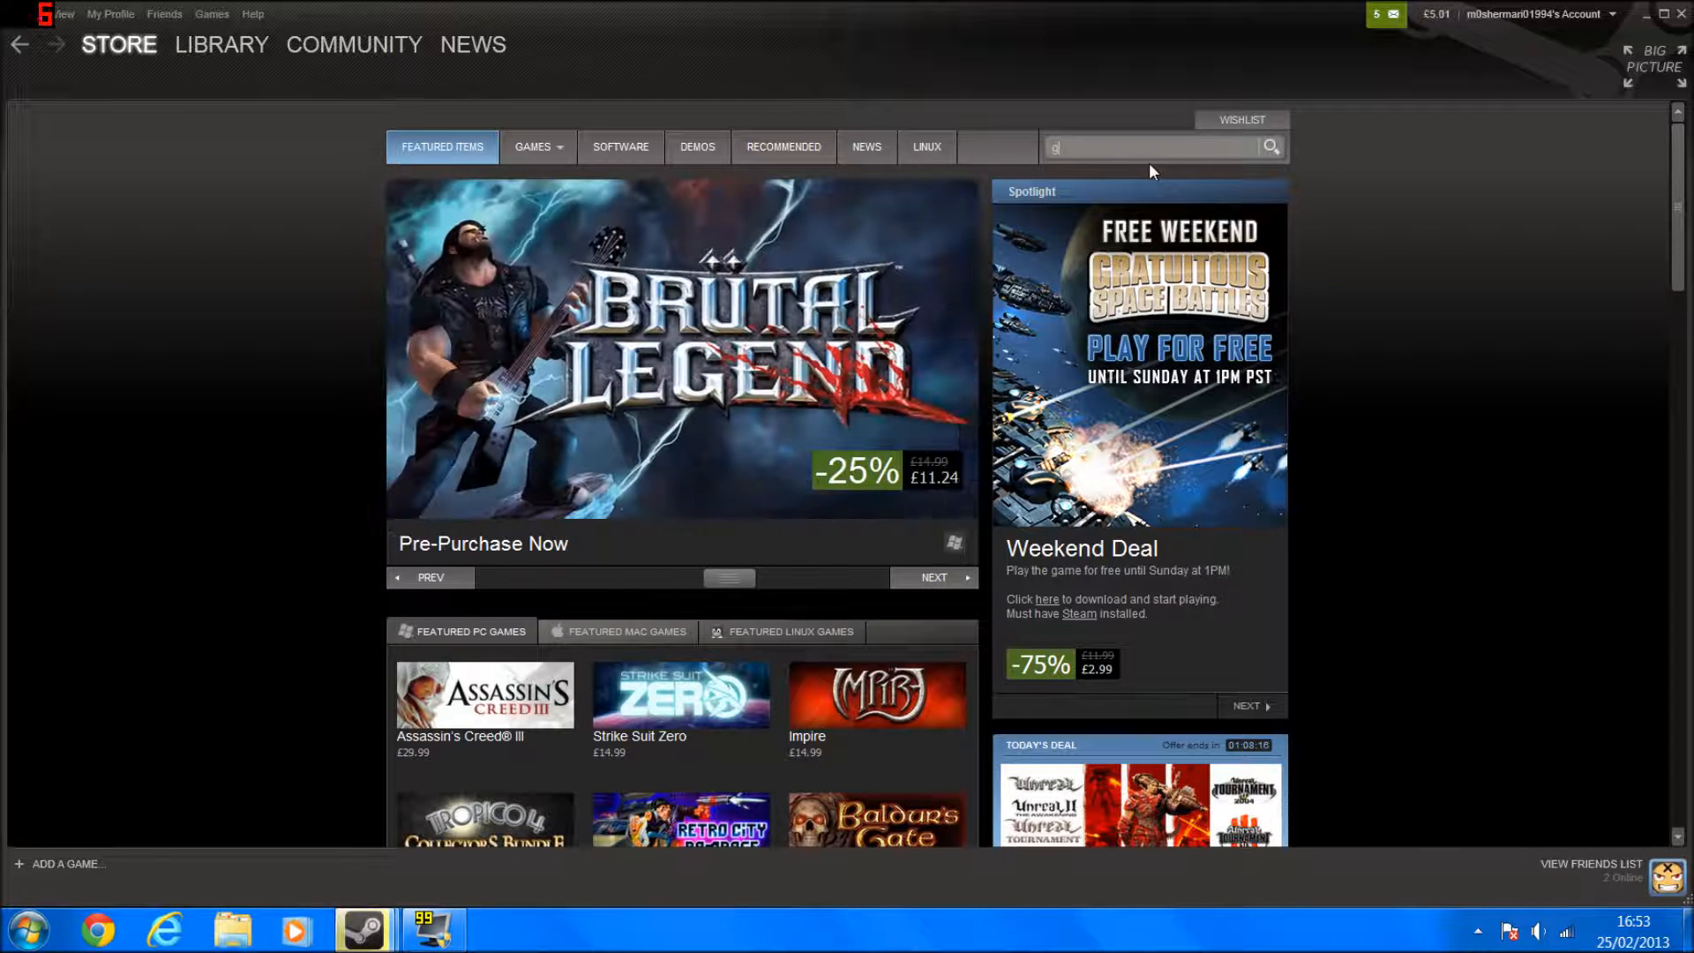
type("garrys mod")
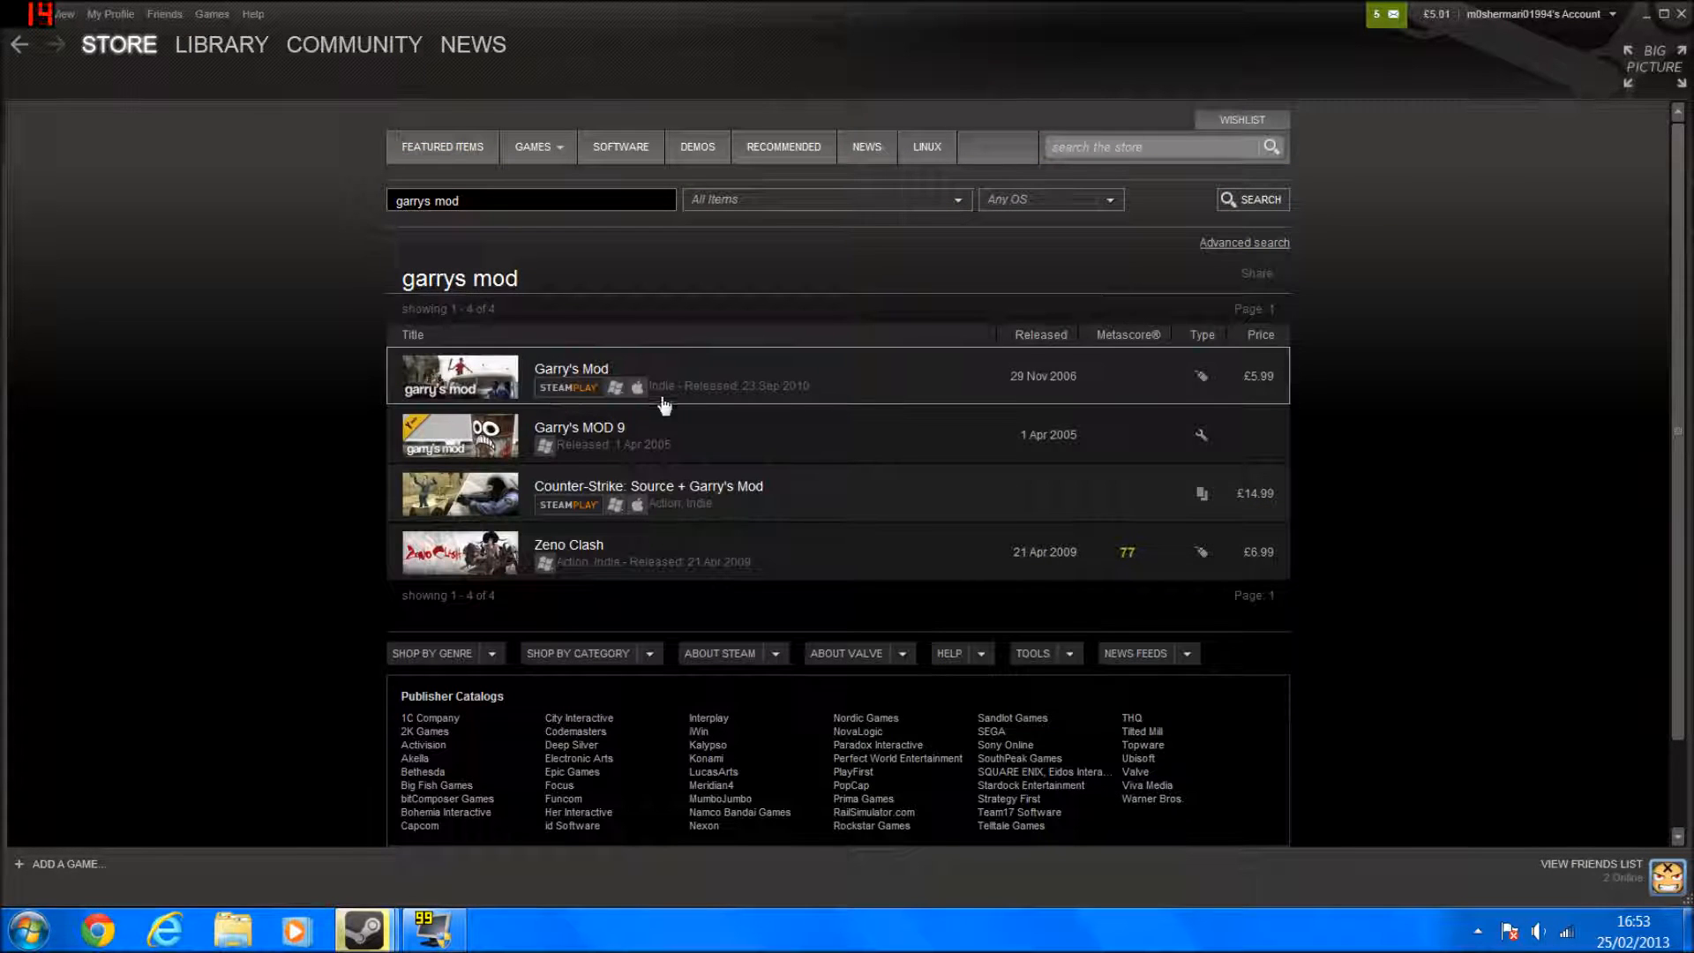
mouse_move(753, 371)
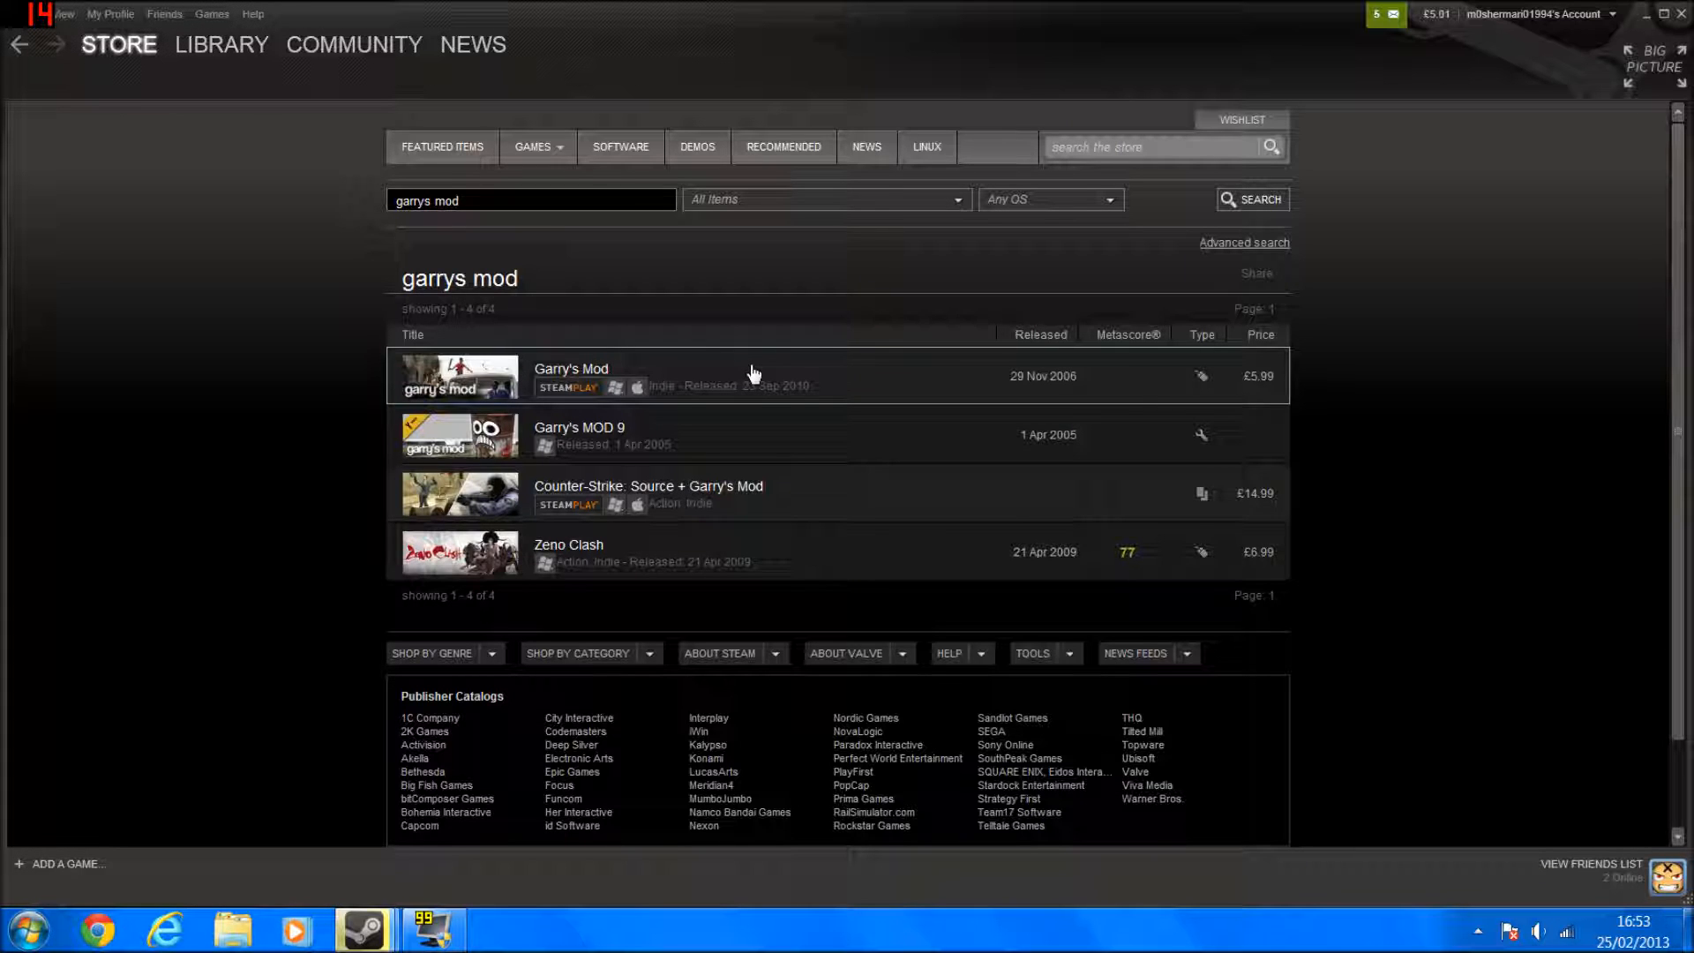
mouse_move(915, 561)
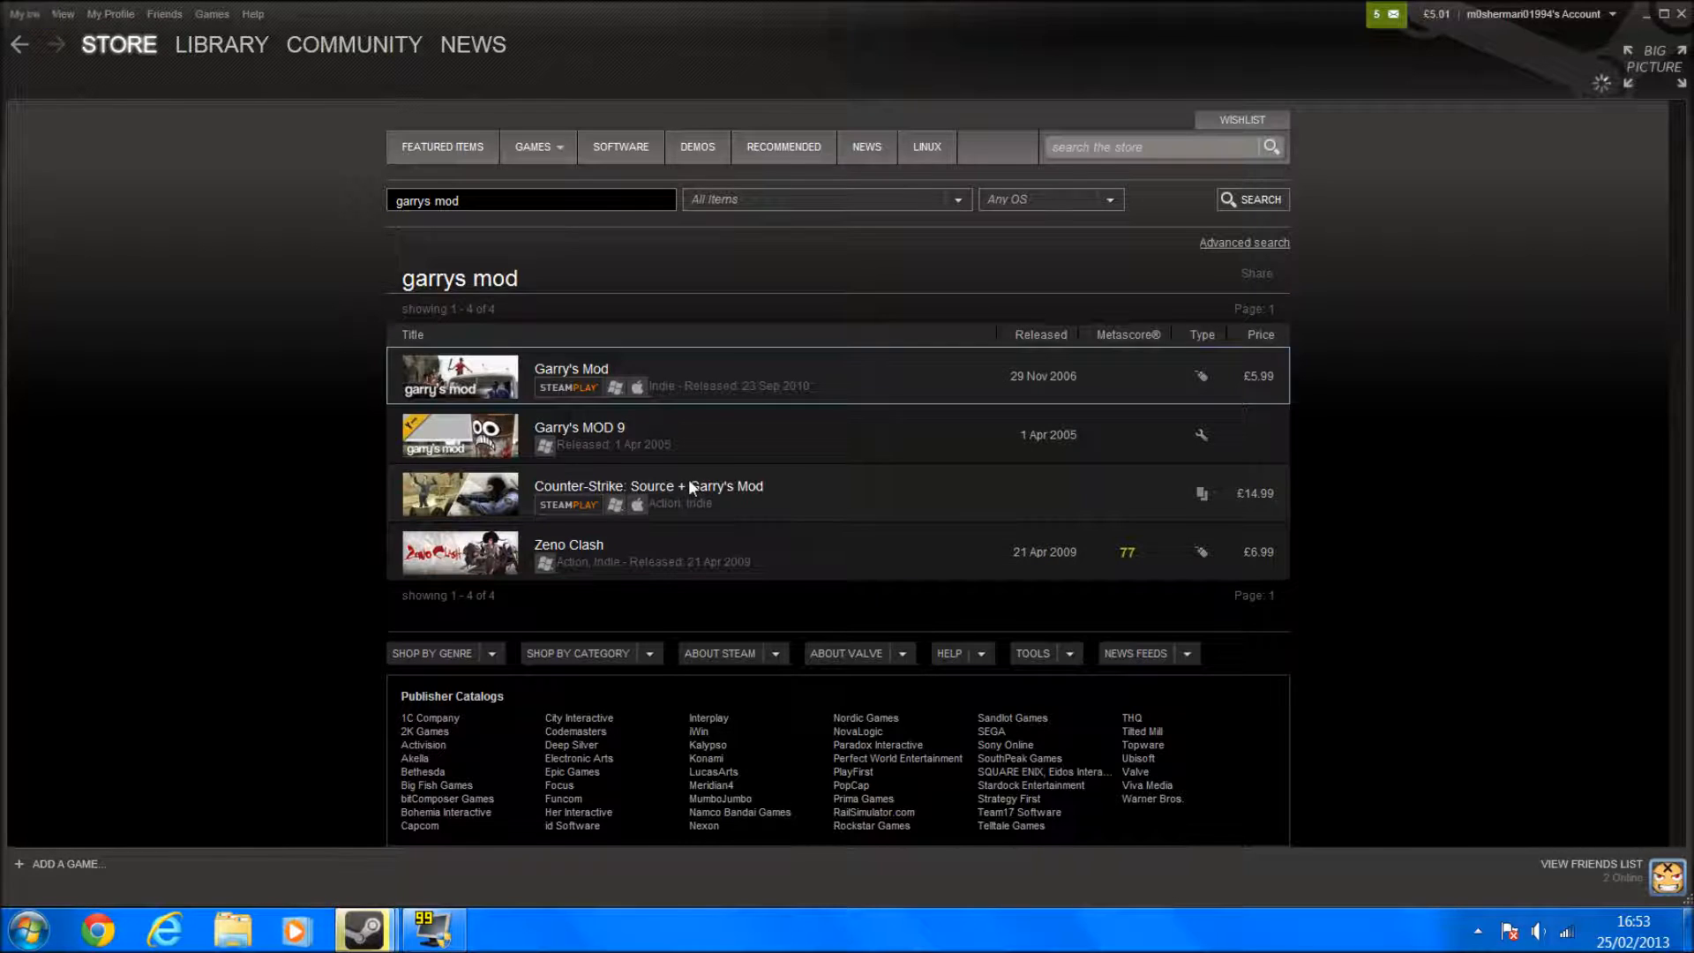
left_click(572, 369)
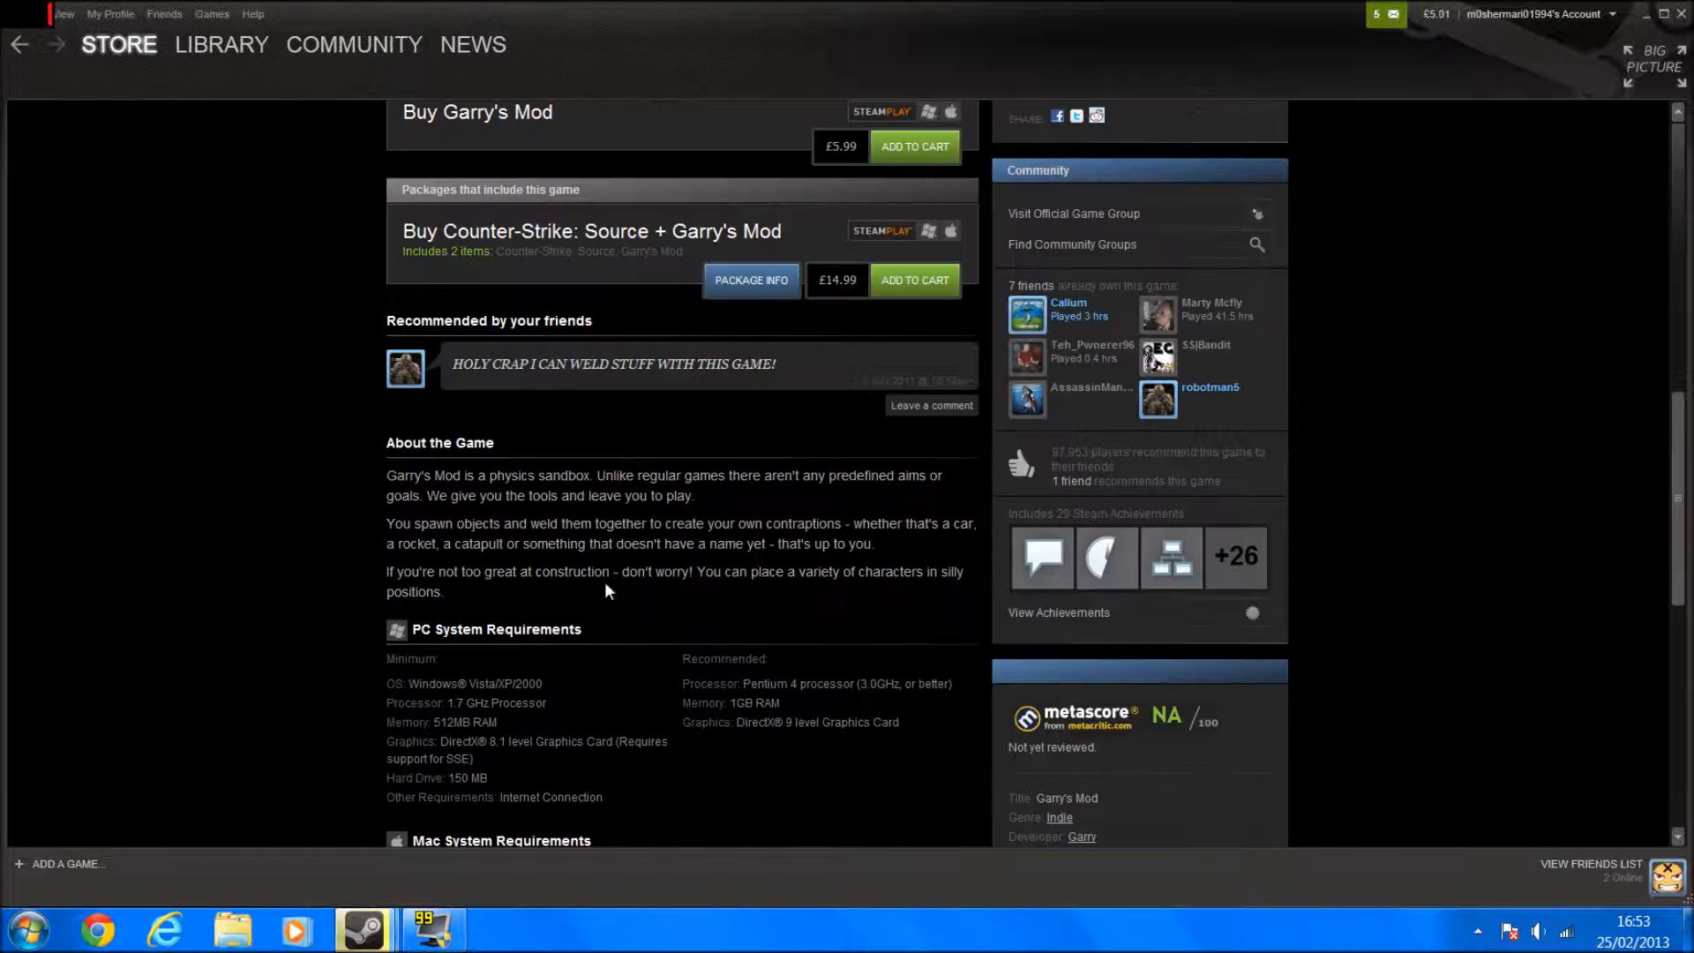
View the ragdolls, blue house, catapult, grinning faces, balloon cart and Hover-Ball Creator screenshots
scroll("up", 3)
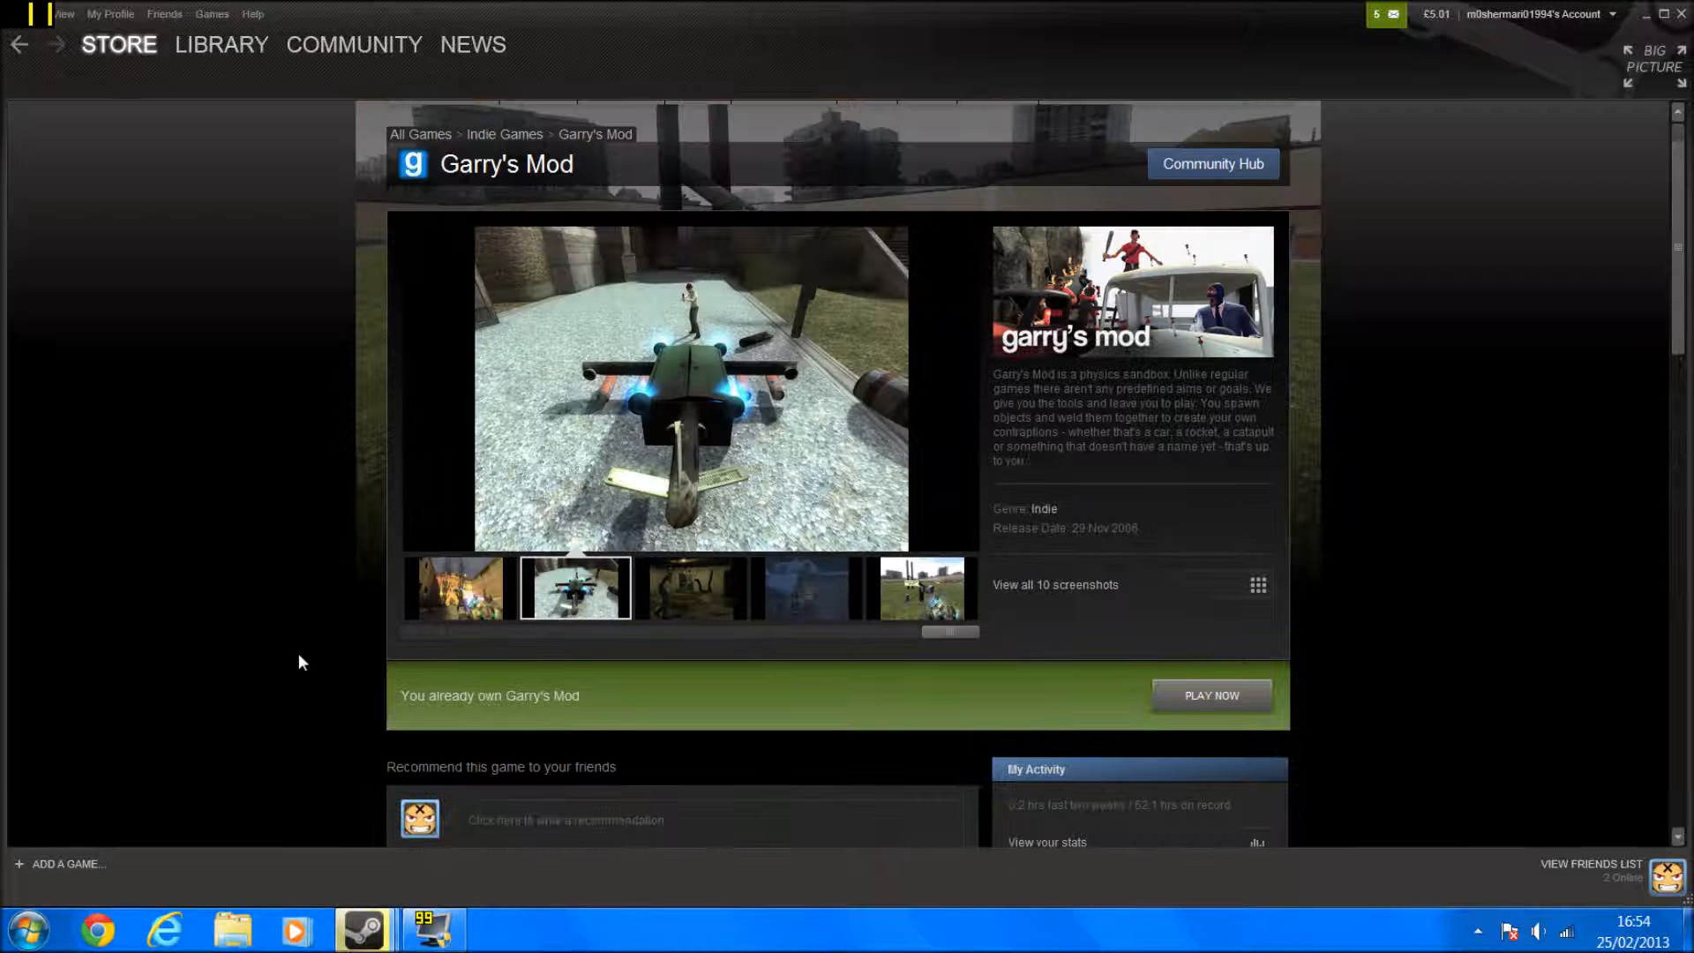
left_click(690, 587)
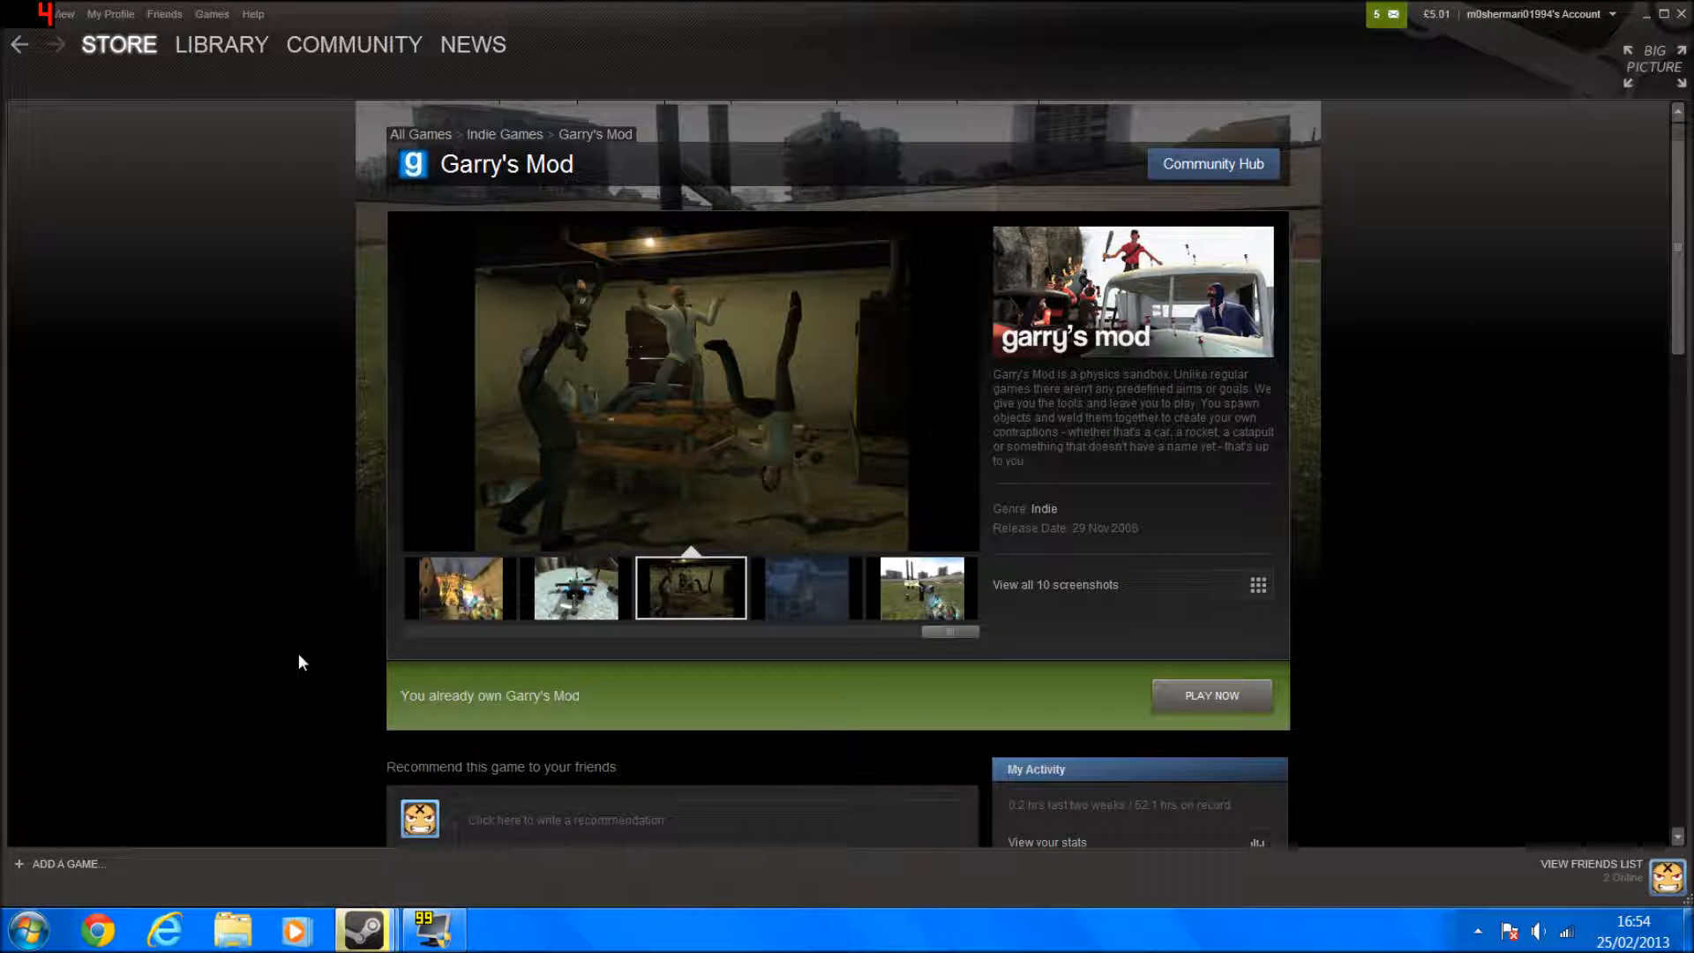
left_click(804, 587)
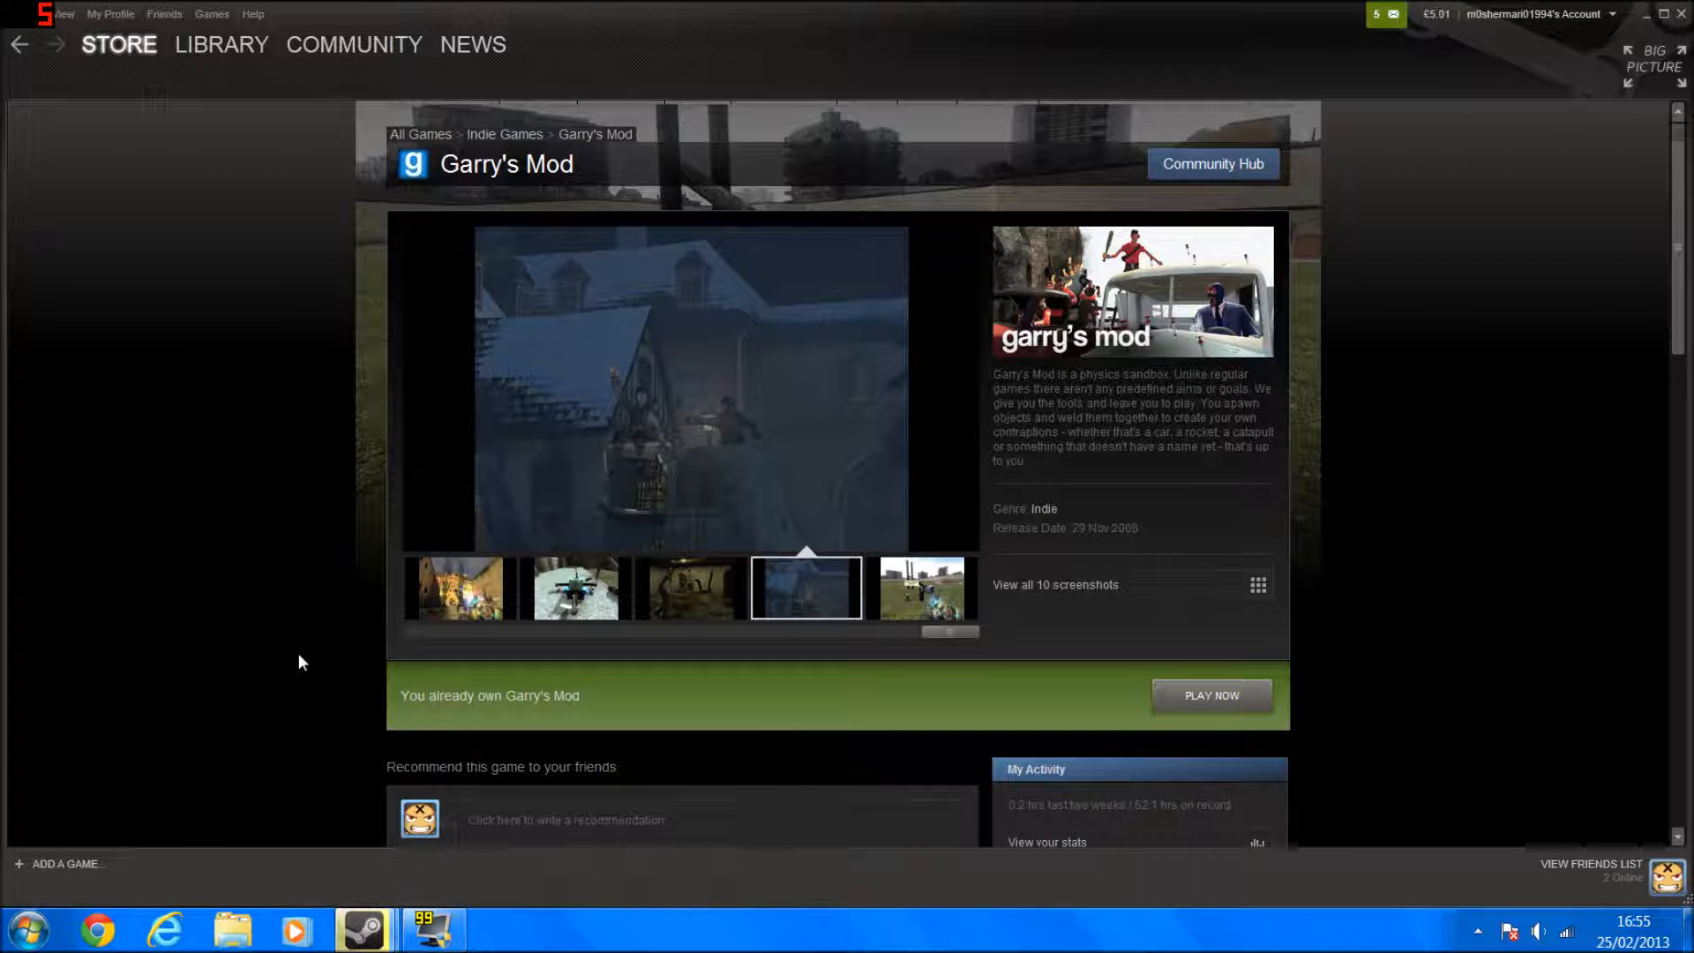
left_click(921, 587)
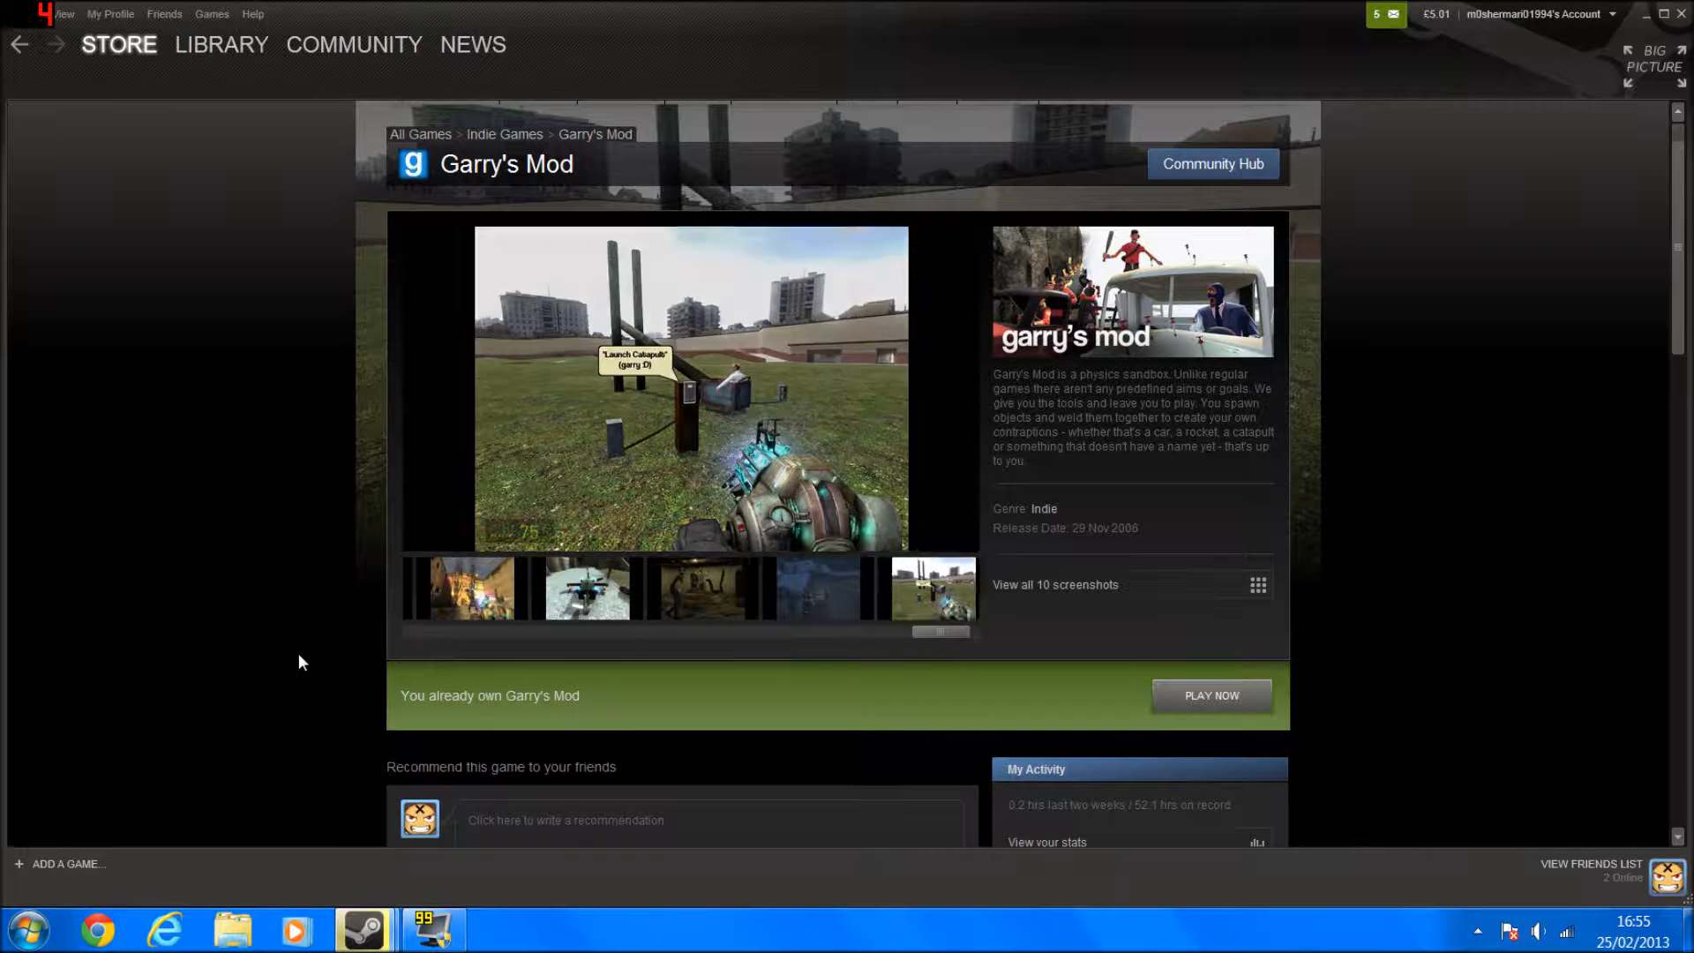
left_click(574, 589)
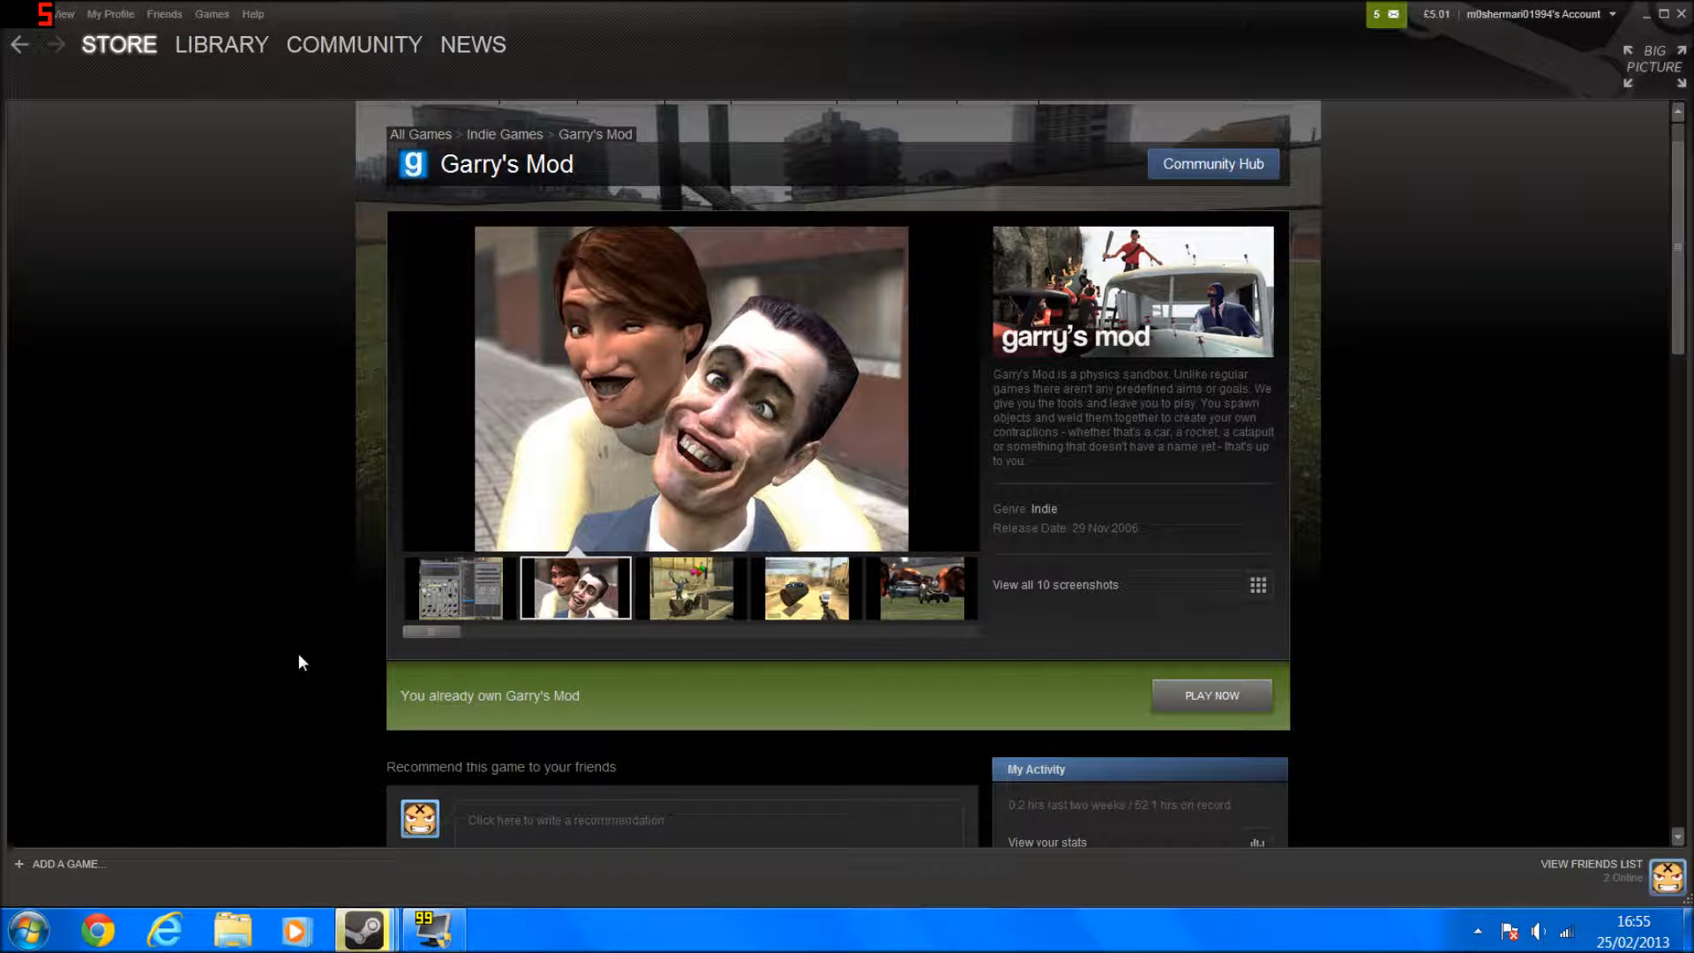
left_click(689, 588)
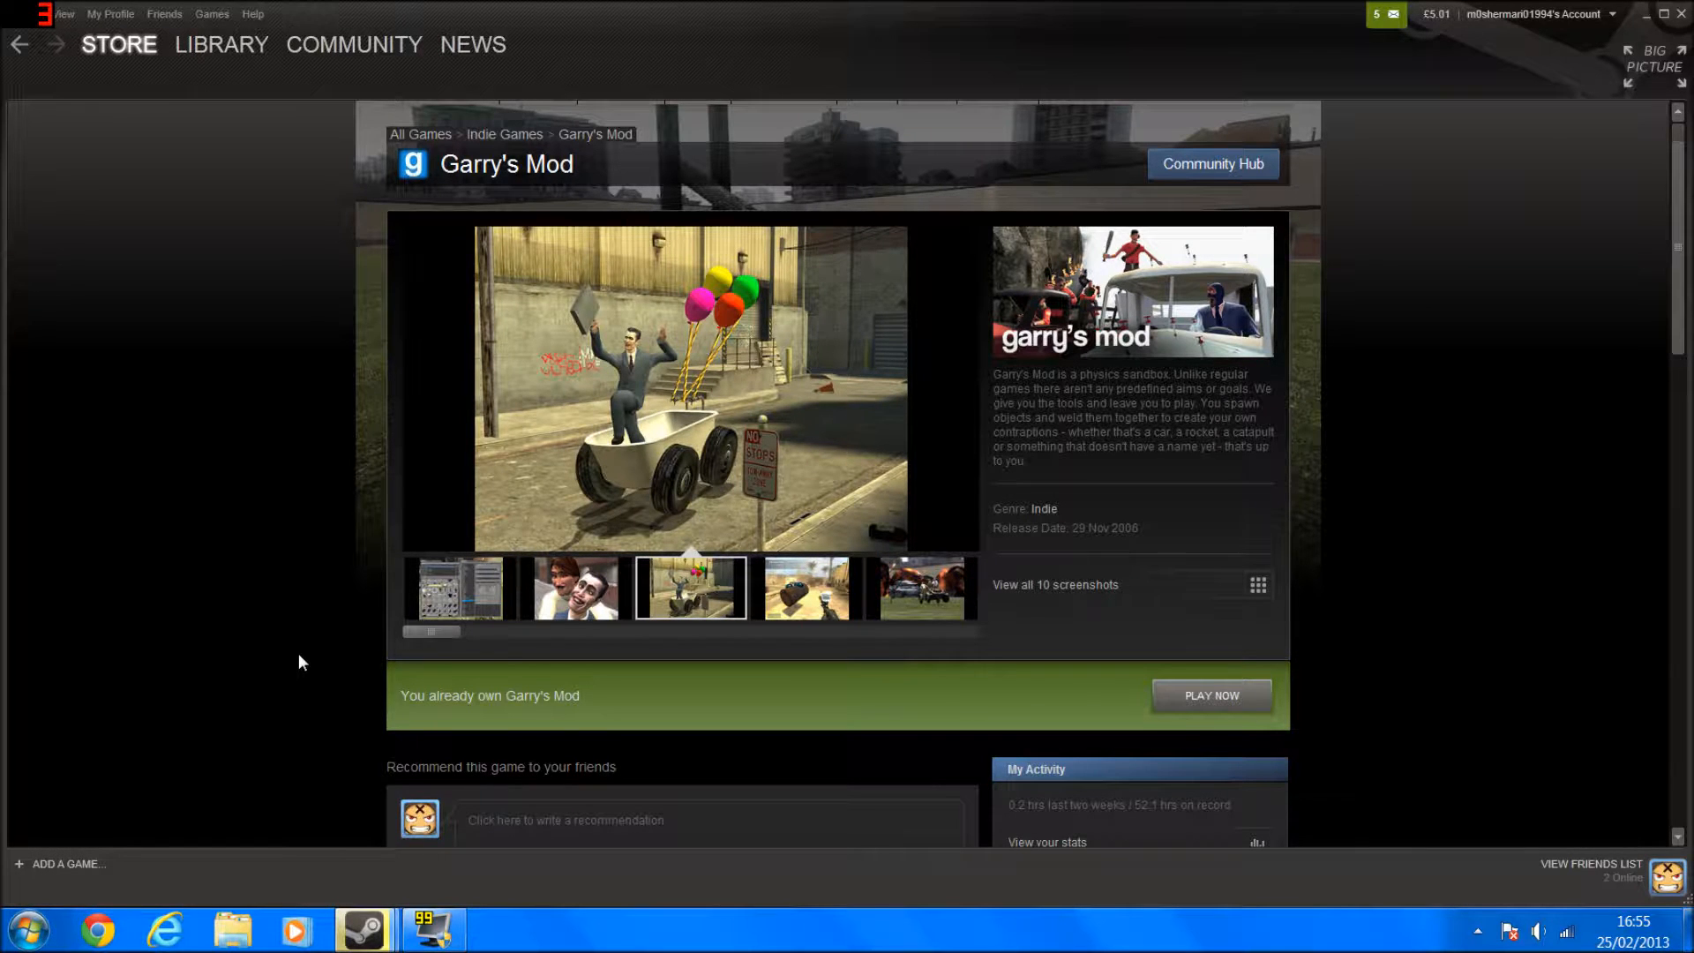
left_click(804, 587)
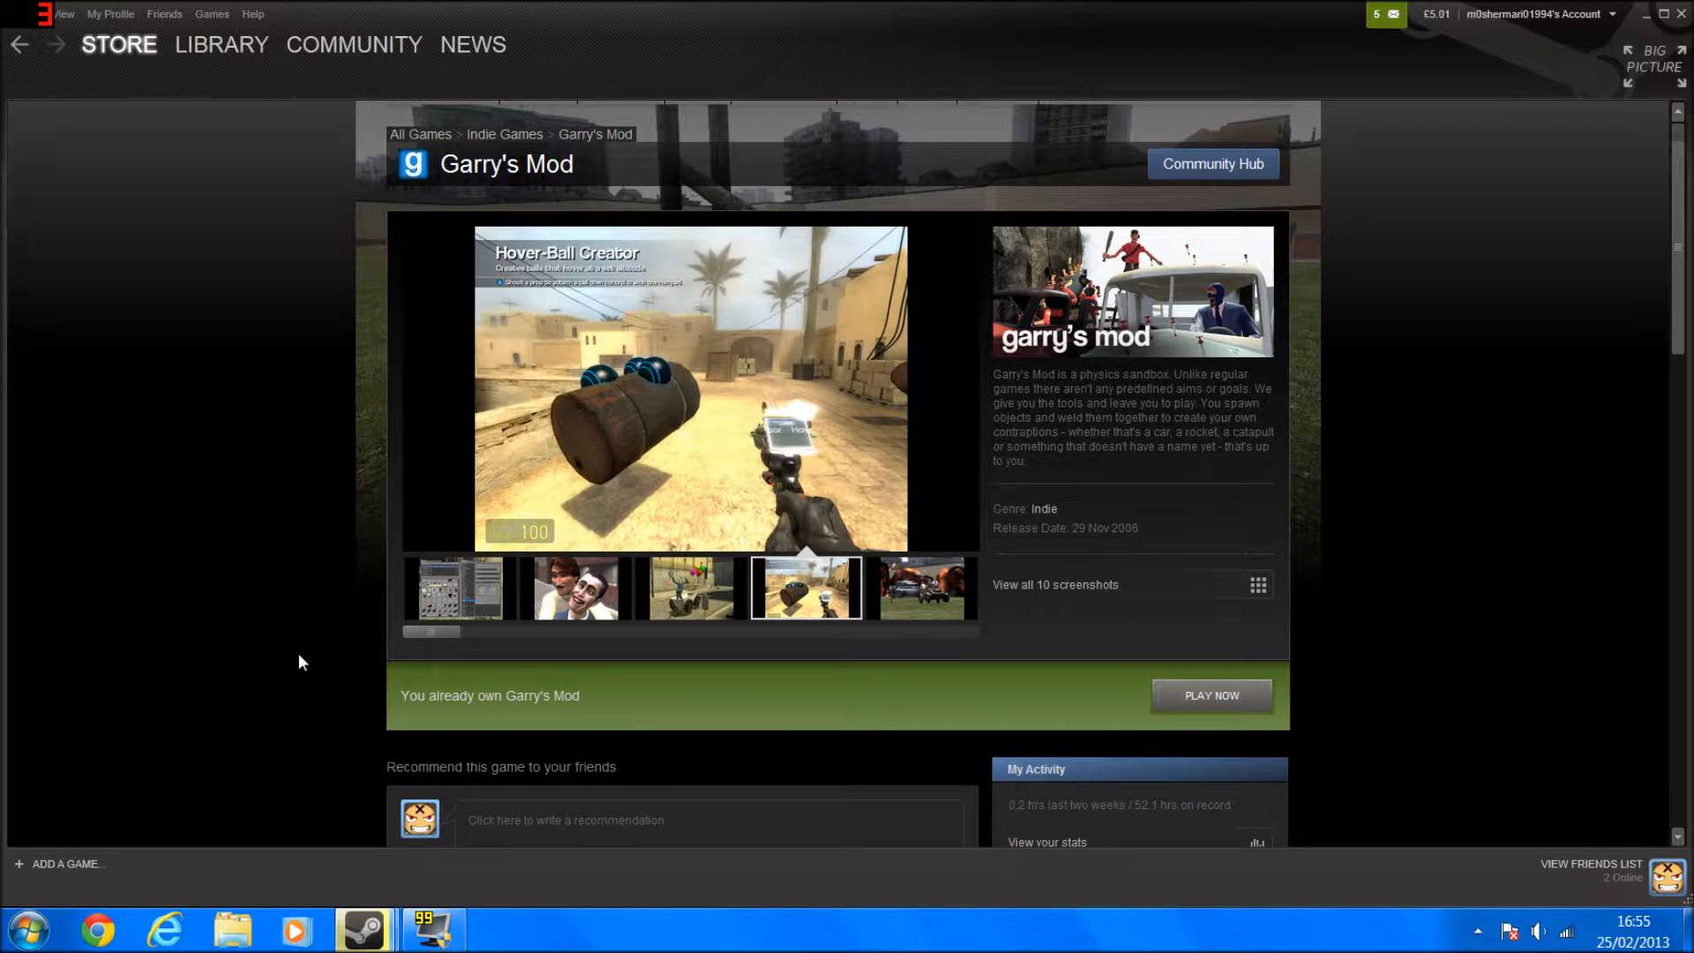